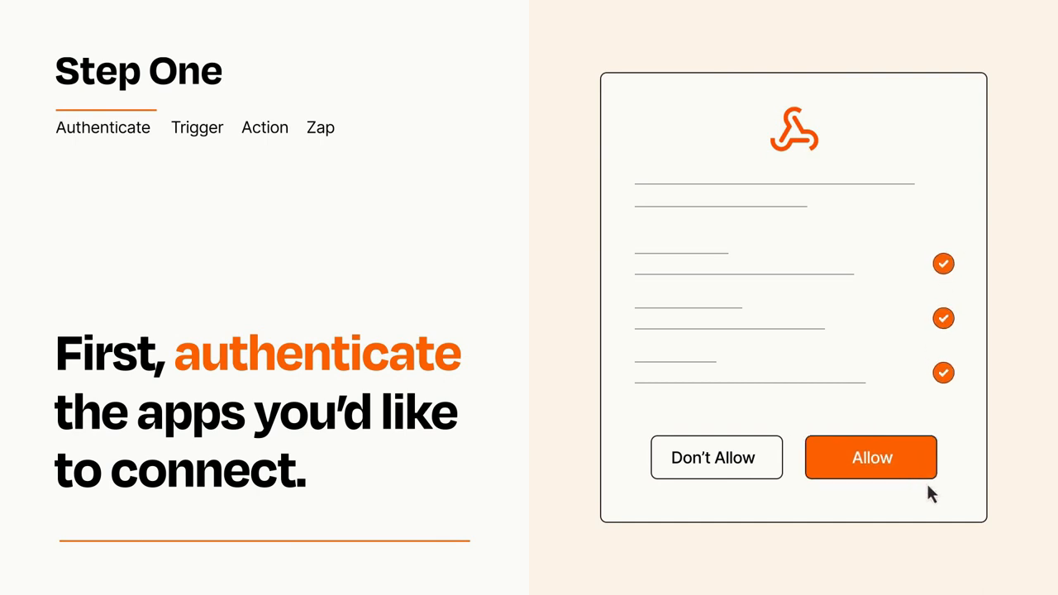
Allow the webhook app to access your account in the authentication dialog.
click(870, 457)
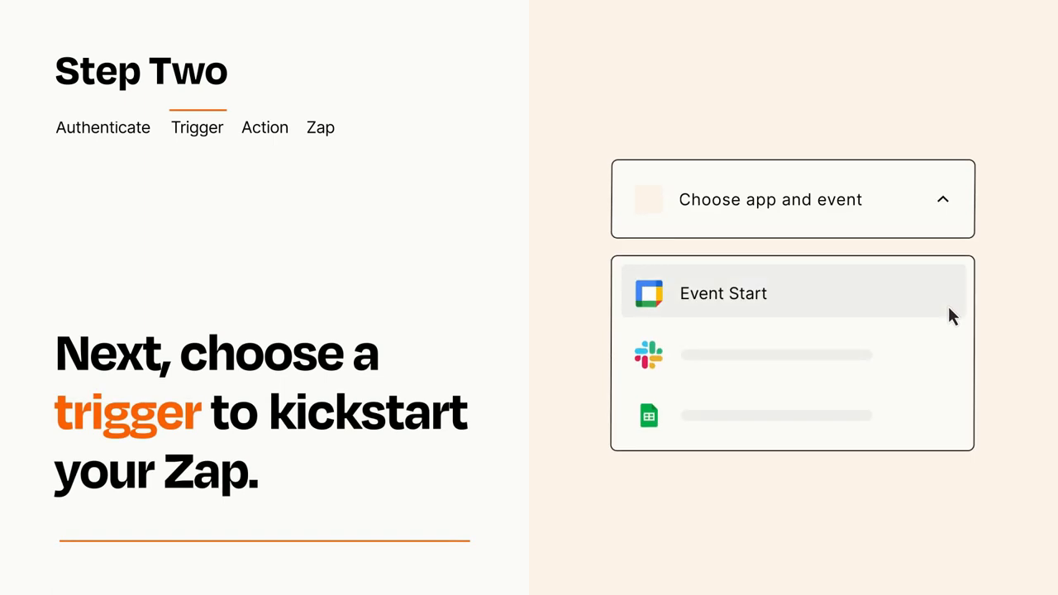
mouse_move(951, 351)
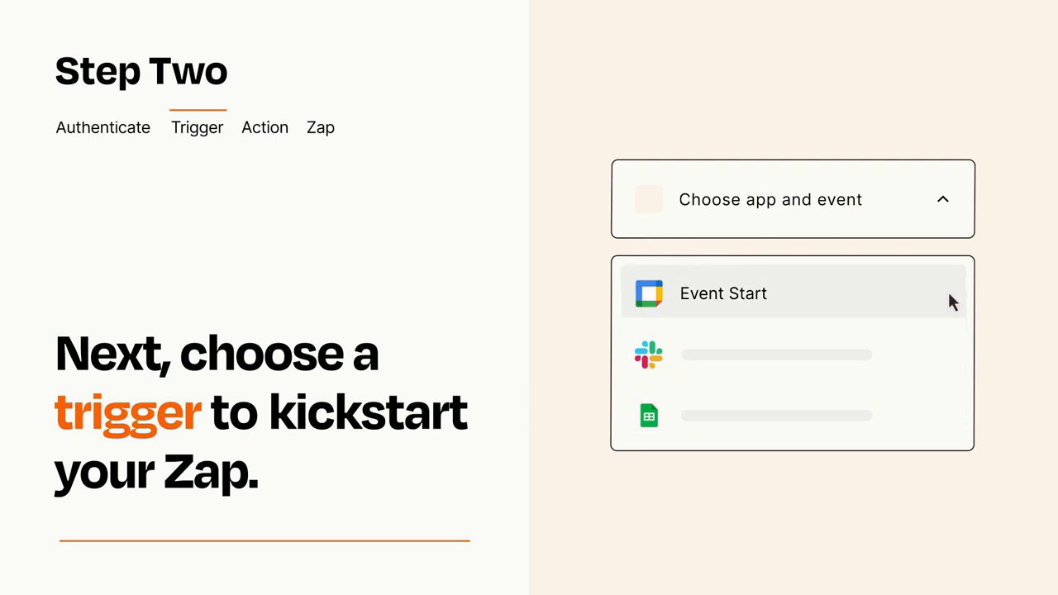
mouse_move(951, 308)
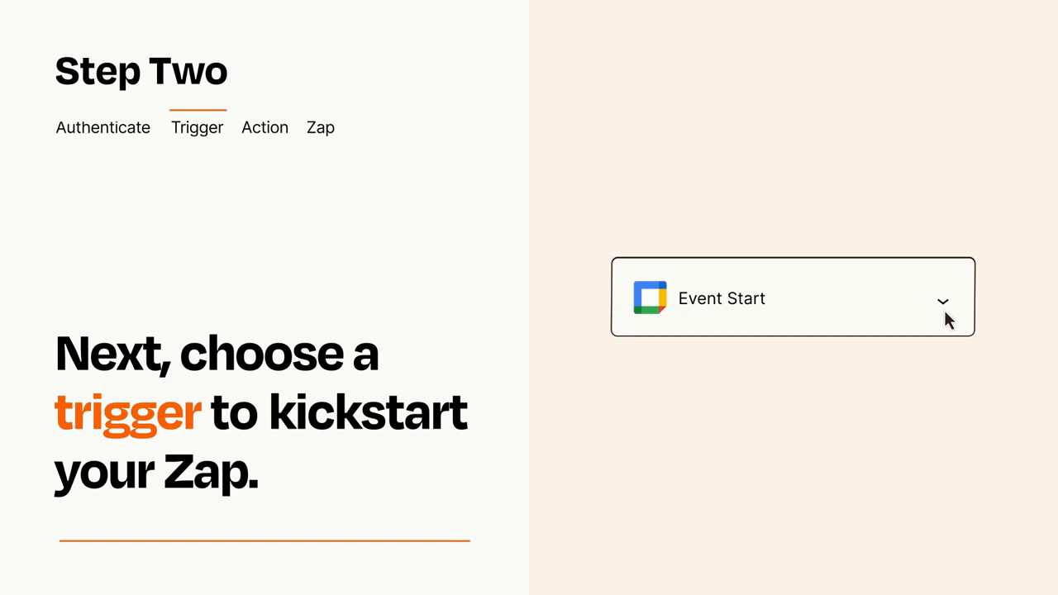
mouse_move(960, 312)
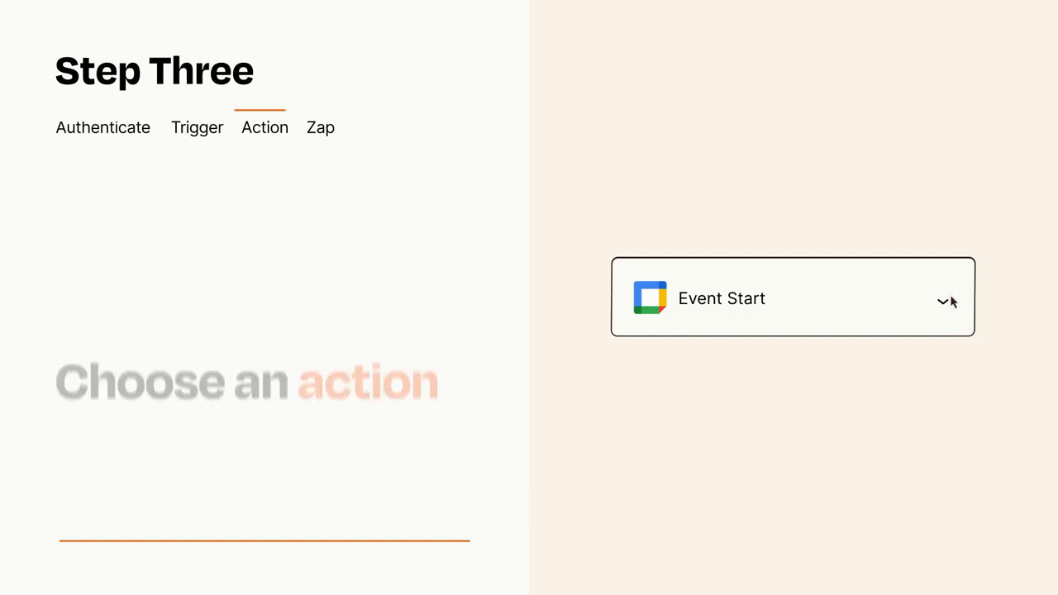
Add an action step after the Event Start trigger for the webhook POST.
click(943, 301)
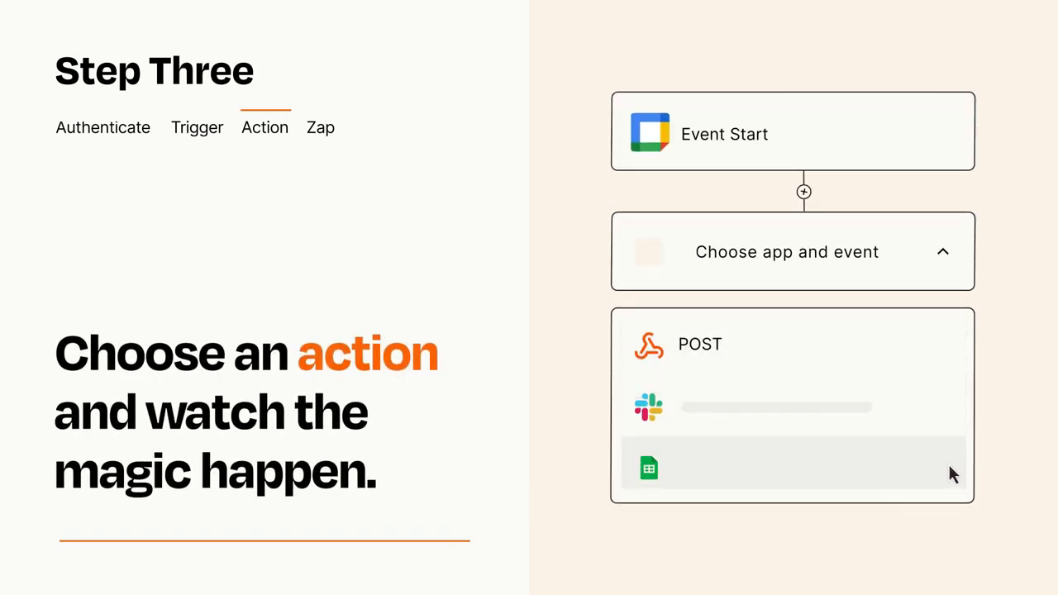
mouse_move(951, 357)
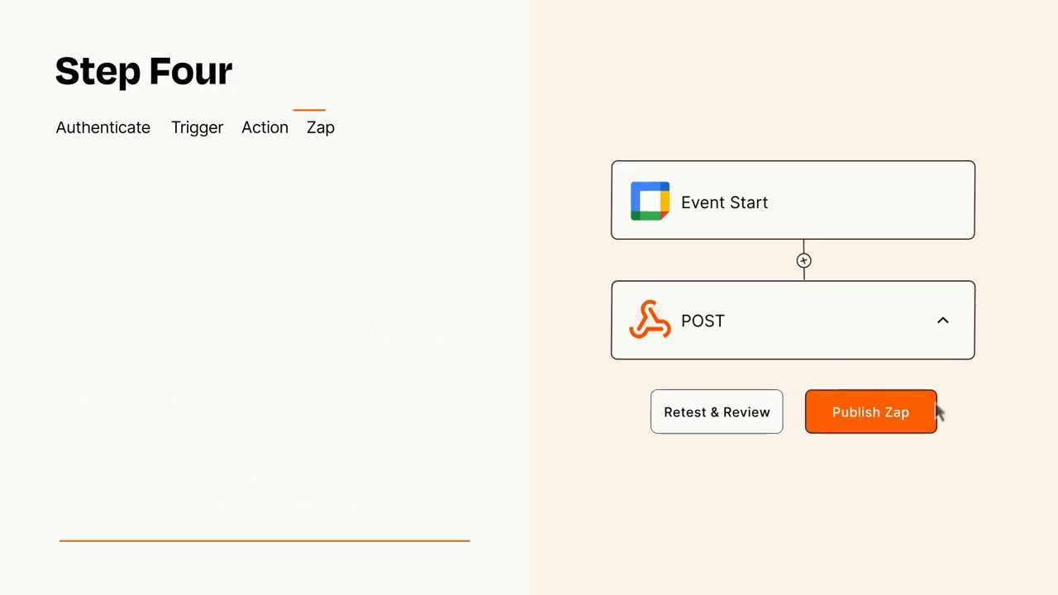
Publish the Zap and turn on the Event Start to POST workflow.
click(870, 412)
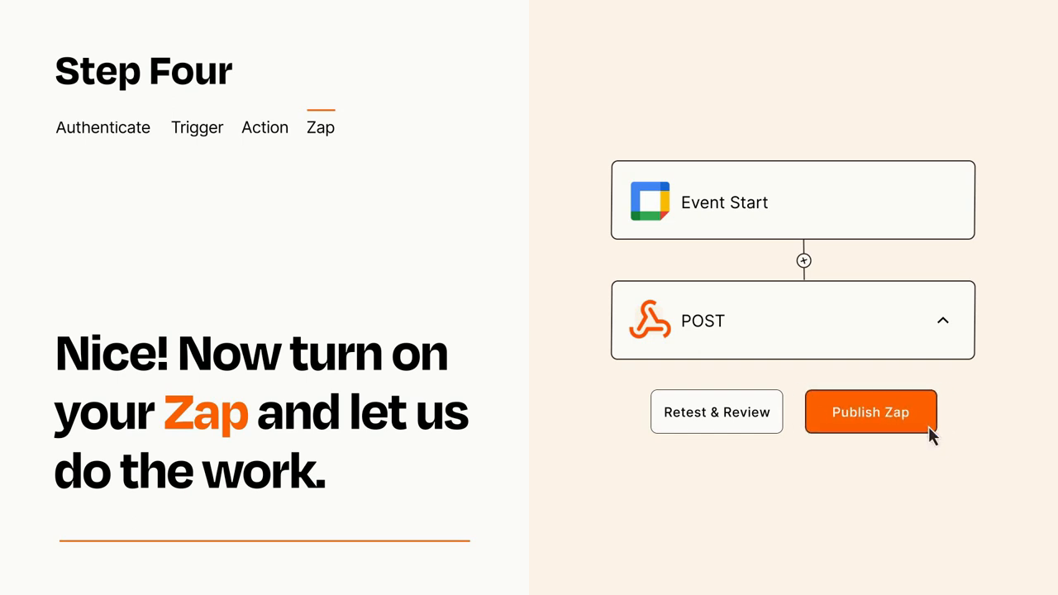
click(870, 412)
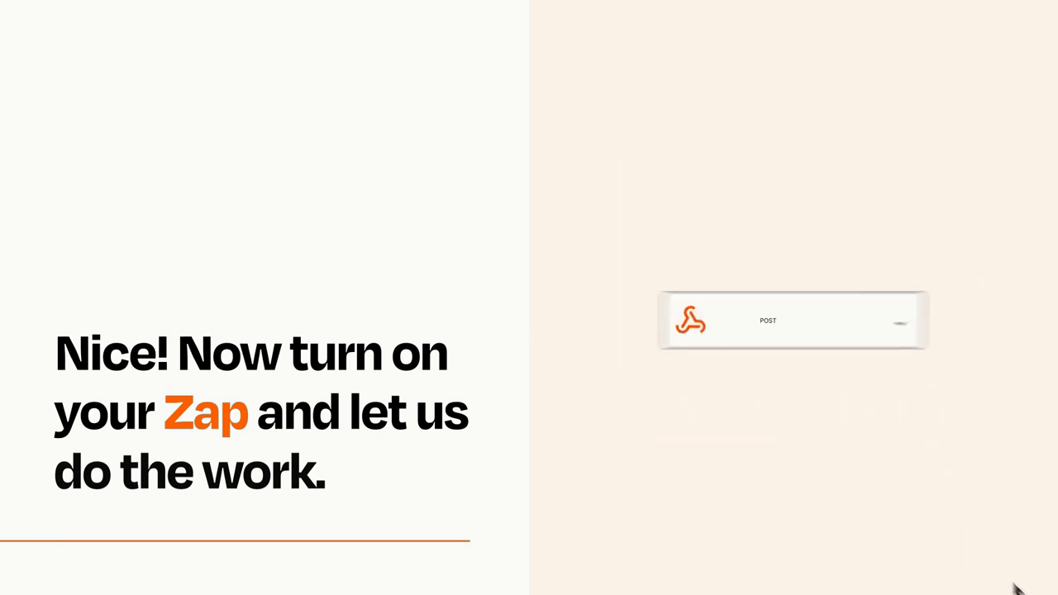